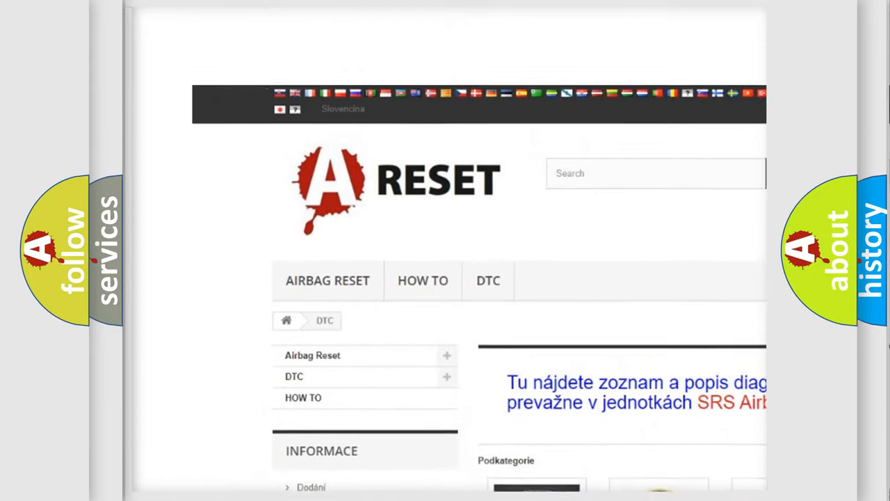
{"action": "scroll", "scroll_direction": "down", "scroll_amount": 3}
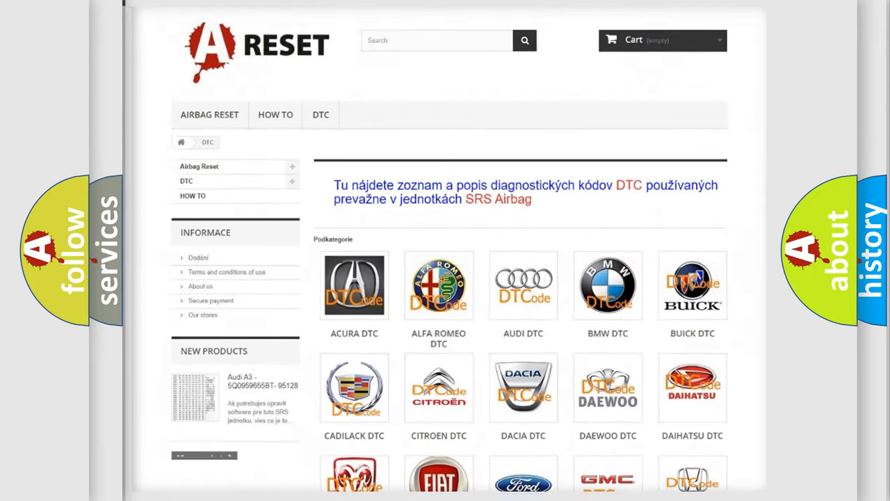
{"action": "scroll", "scroll_direction": "down", "scroll_amount": 3}
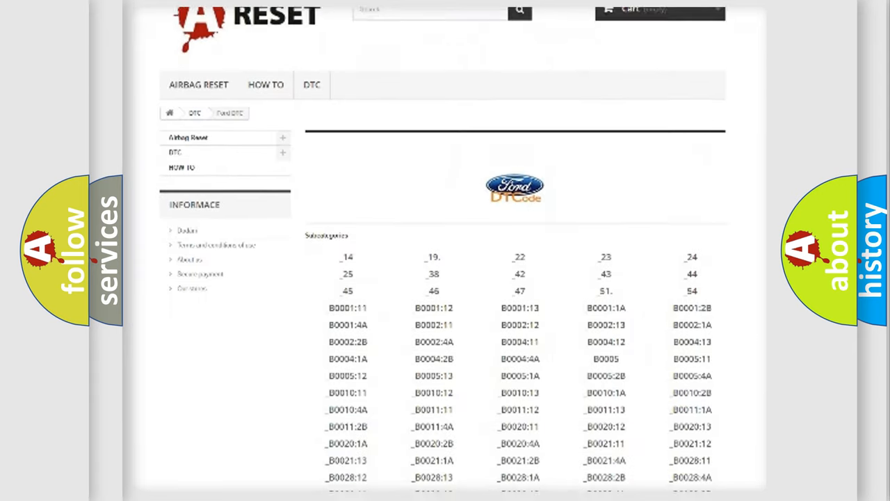
{"action": "scroll", "scroll_direction": "down", "scroll_amount": 3}
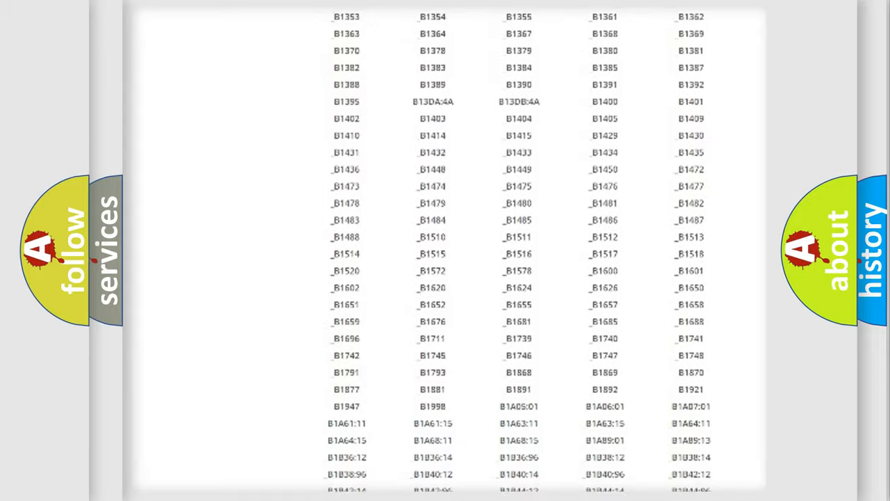